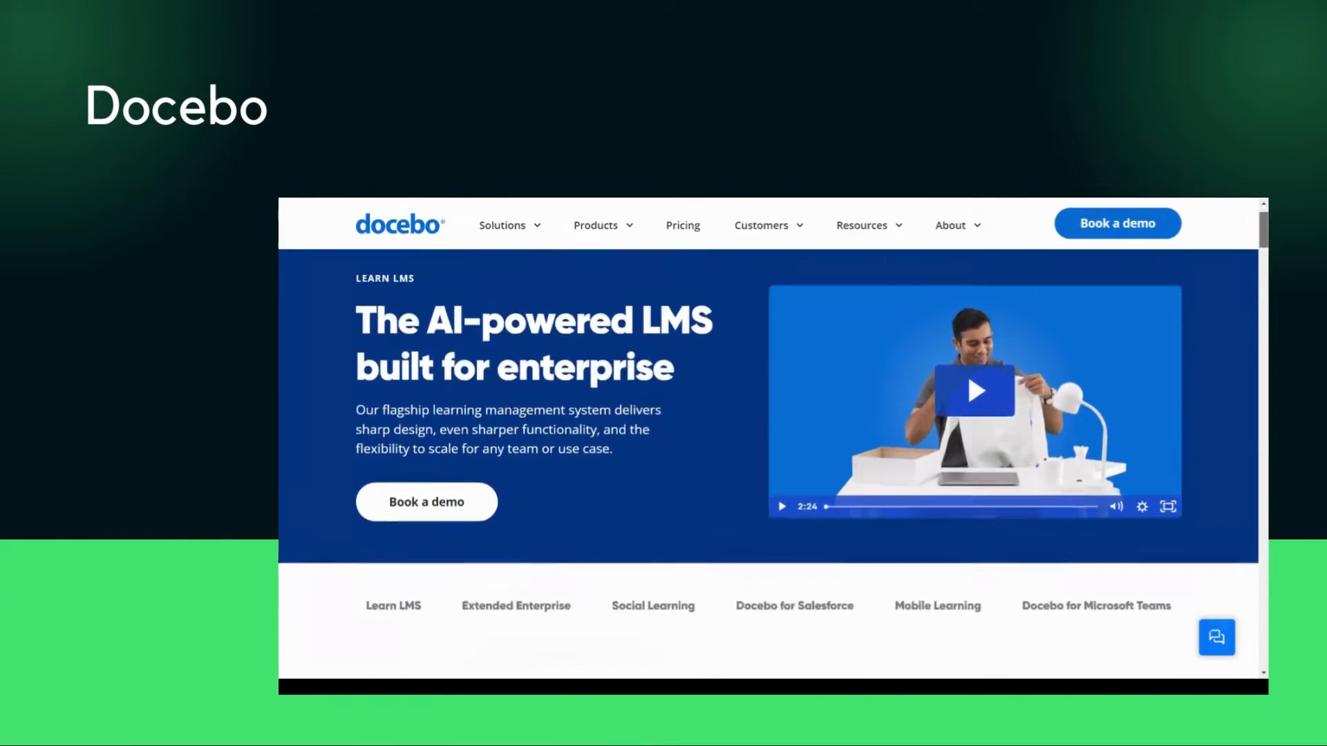
pyautogui.scroll(-3)
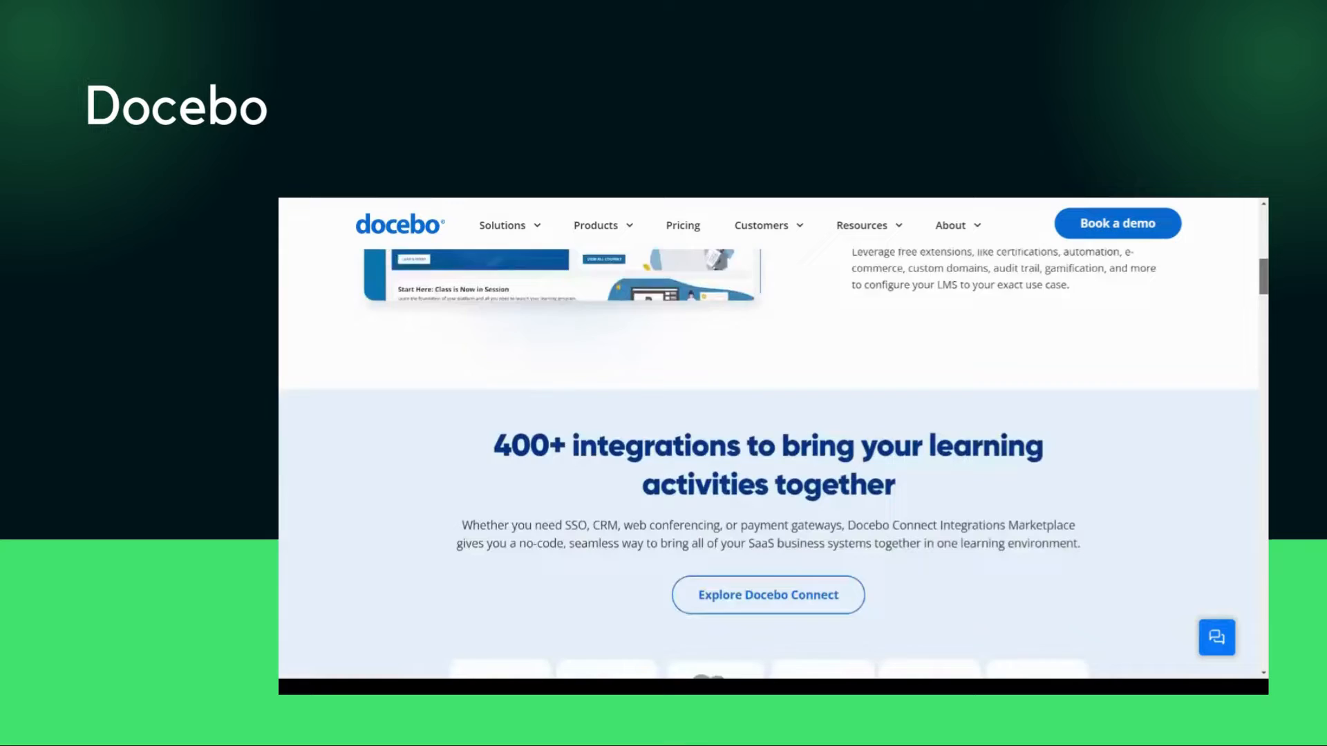
pyautogui.scroll(-3)
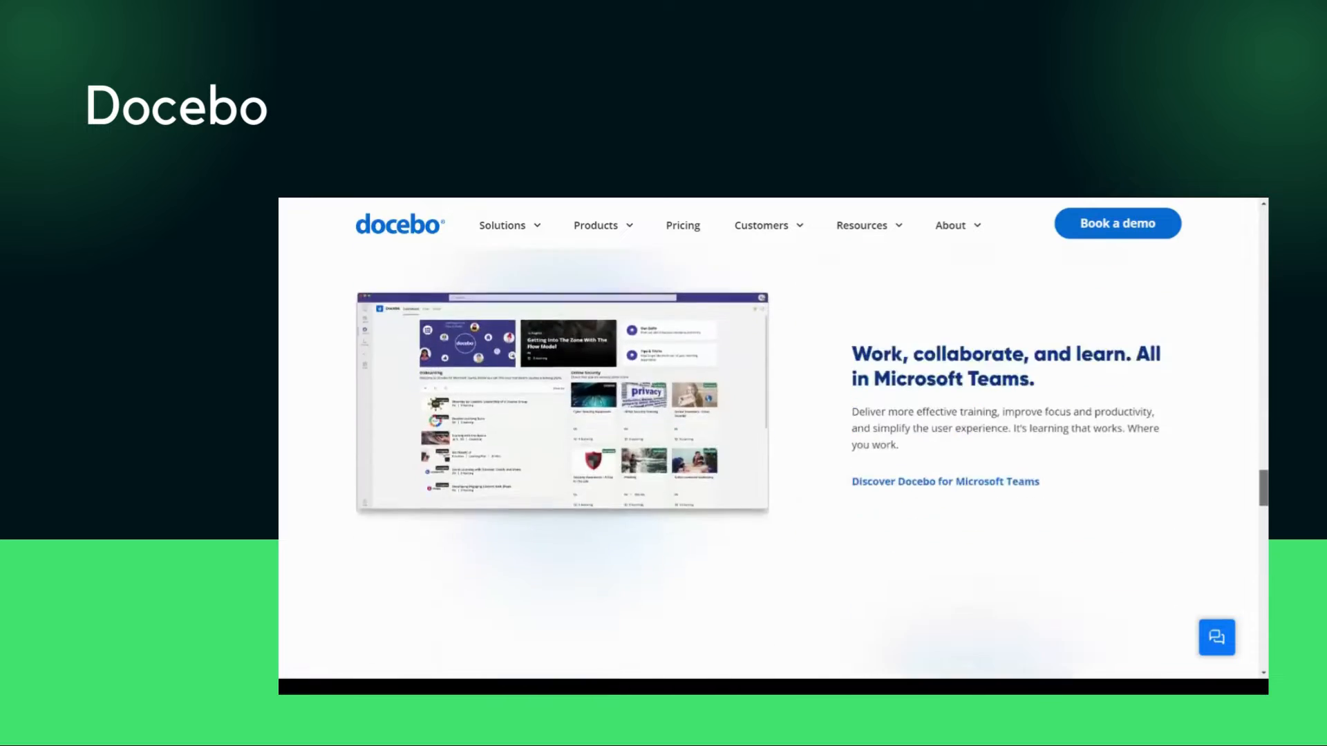
pyautogui.scroll(-3)
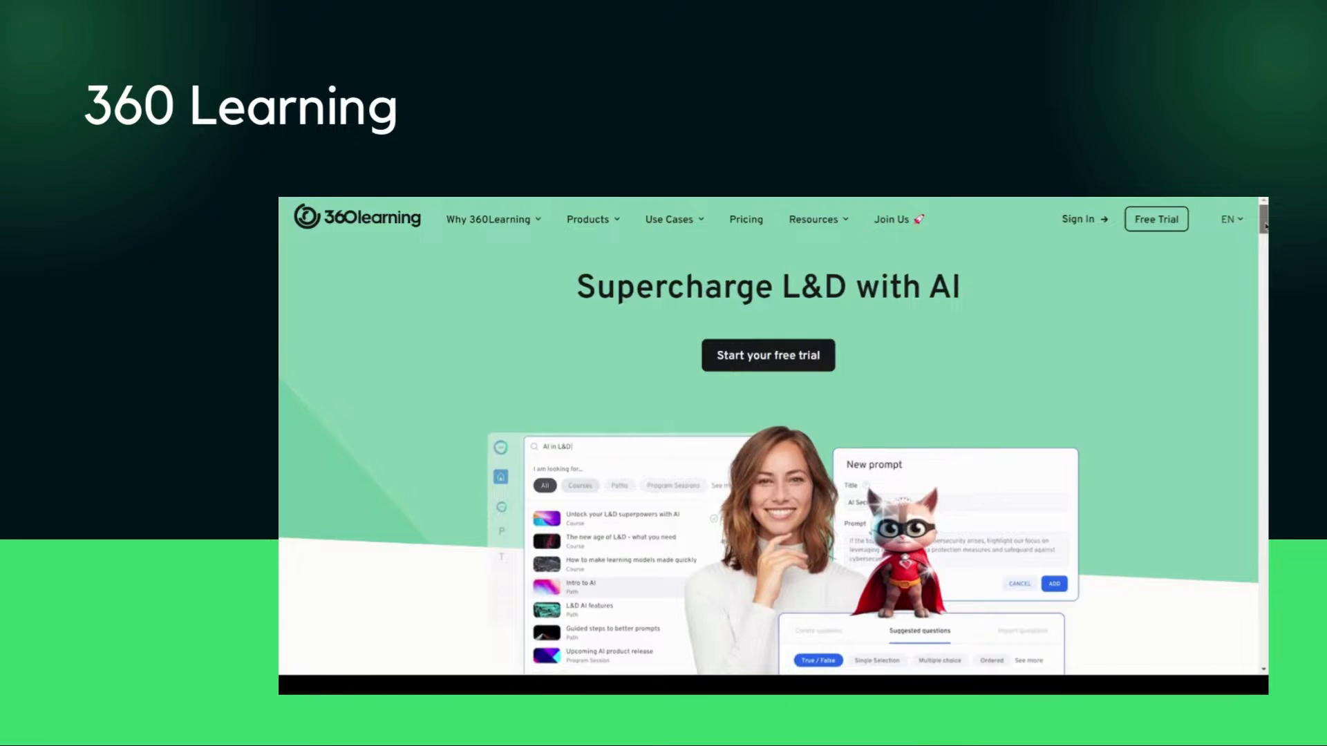
pyautogui.scroll(-3)
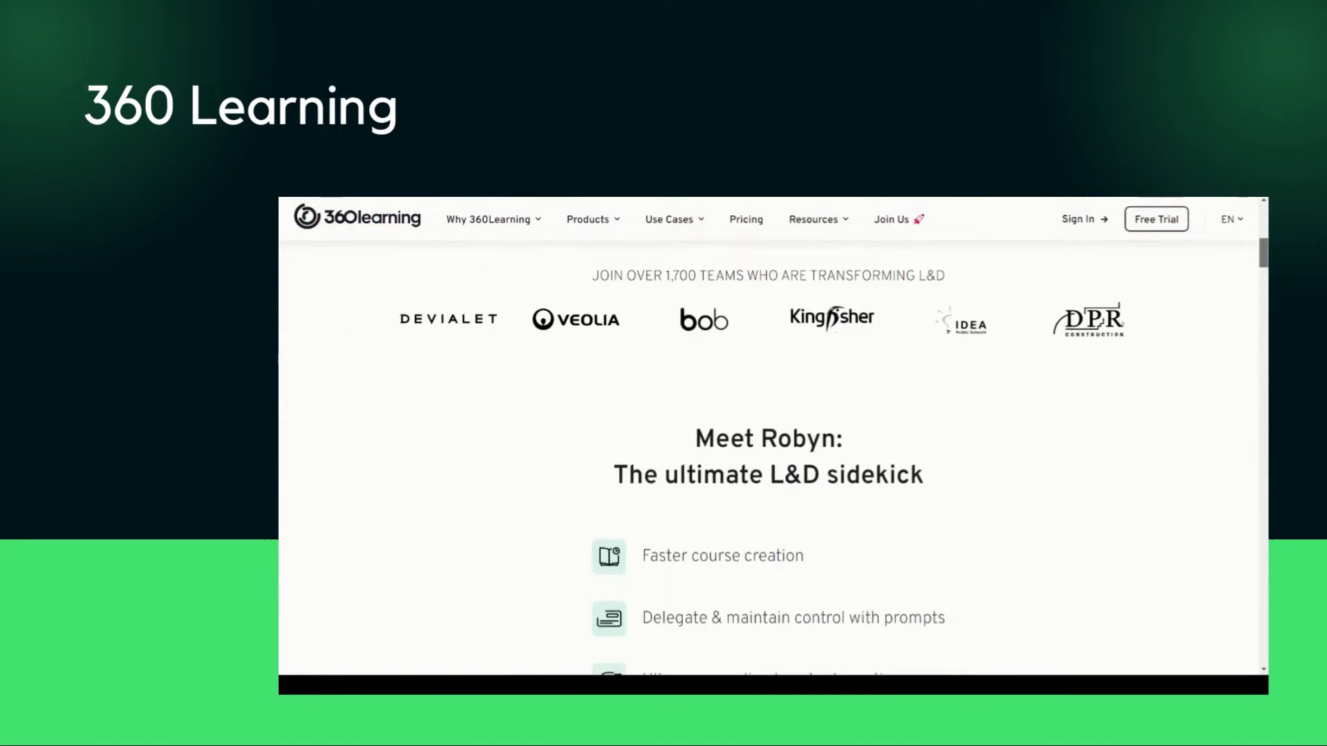
pyautogui.scroll(-3)
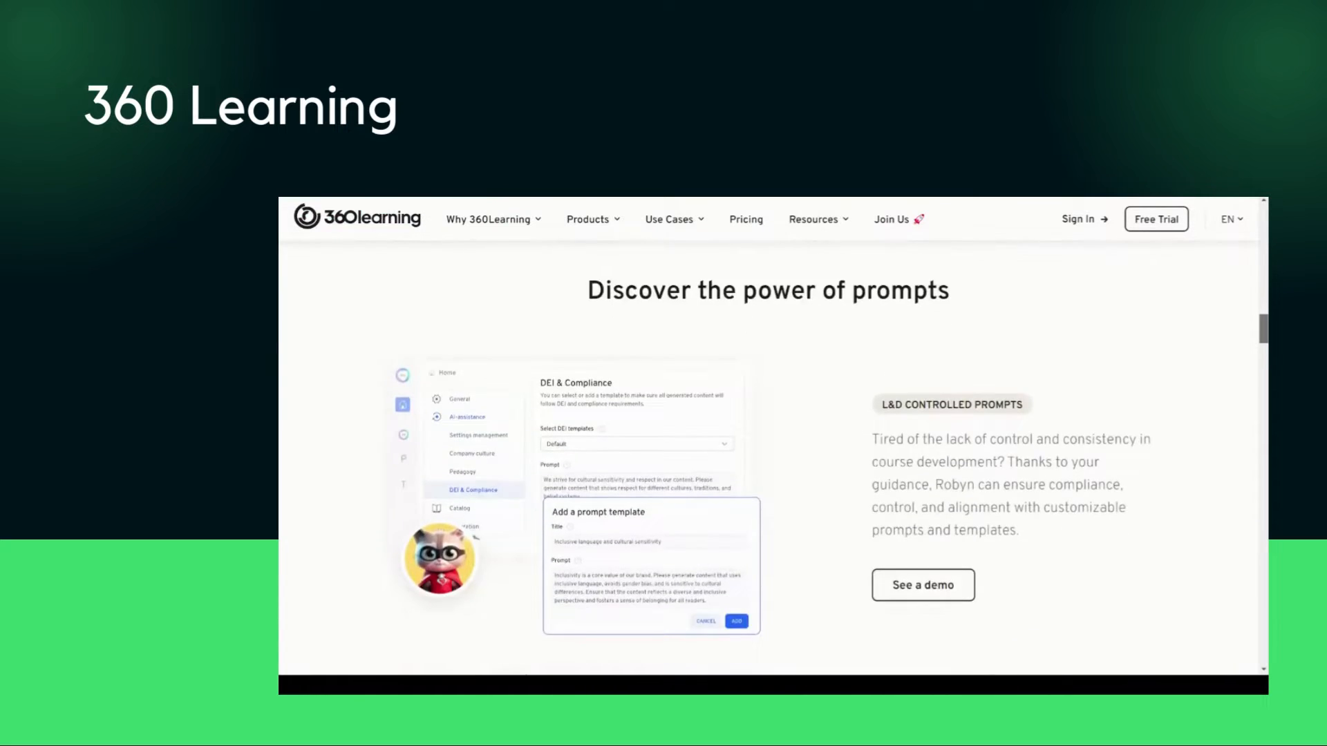
pyautogui.scroll(-3)
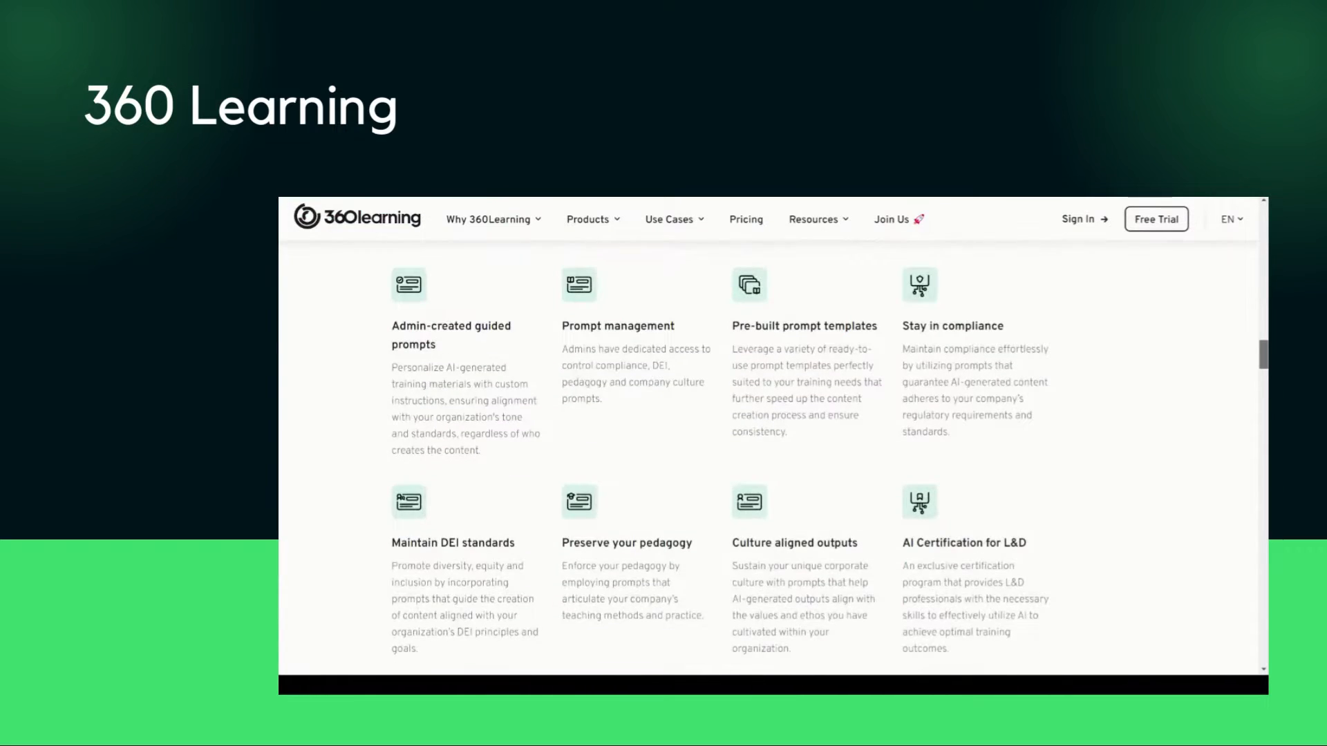
pyautogui.scroll(-3)
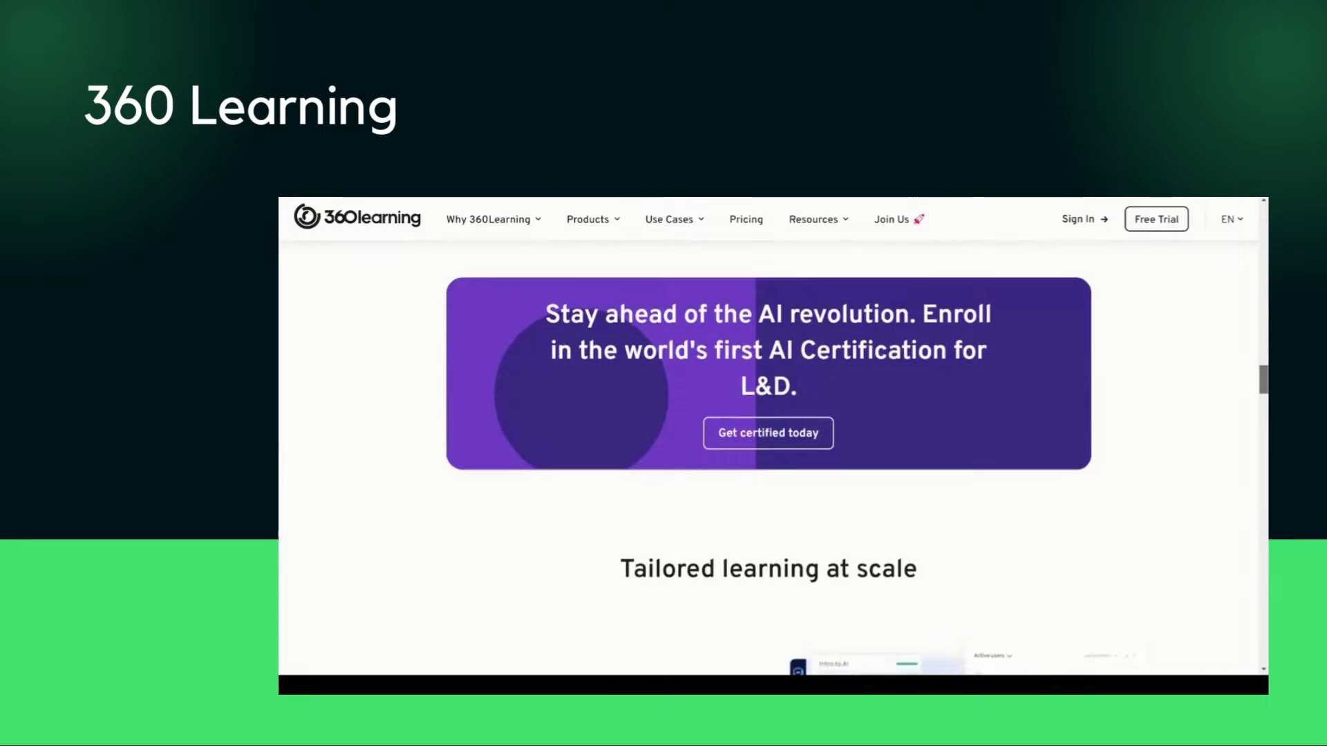
pyautogui.scroll(-3)
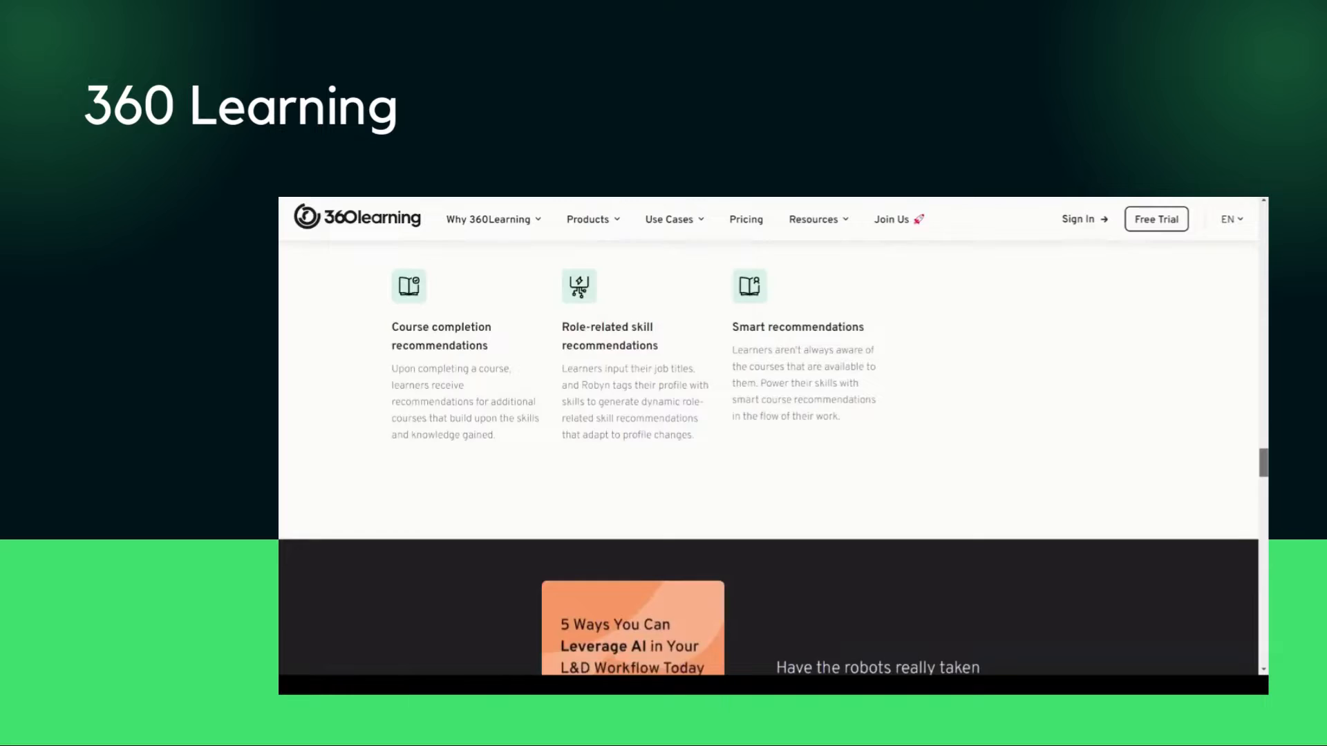
pyautogui.scroll(-3)
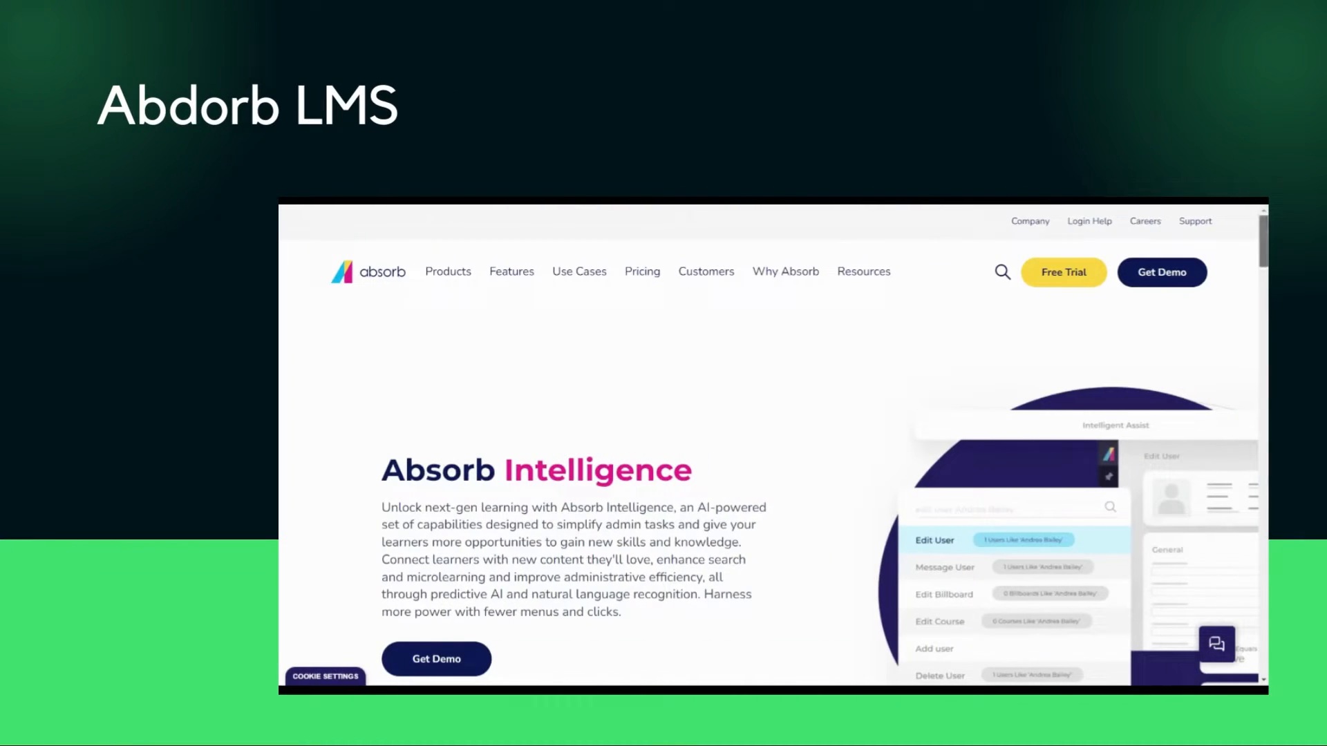
pyautogui.scroll(-3)
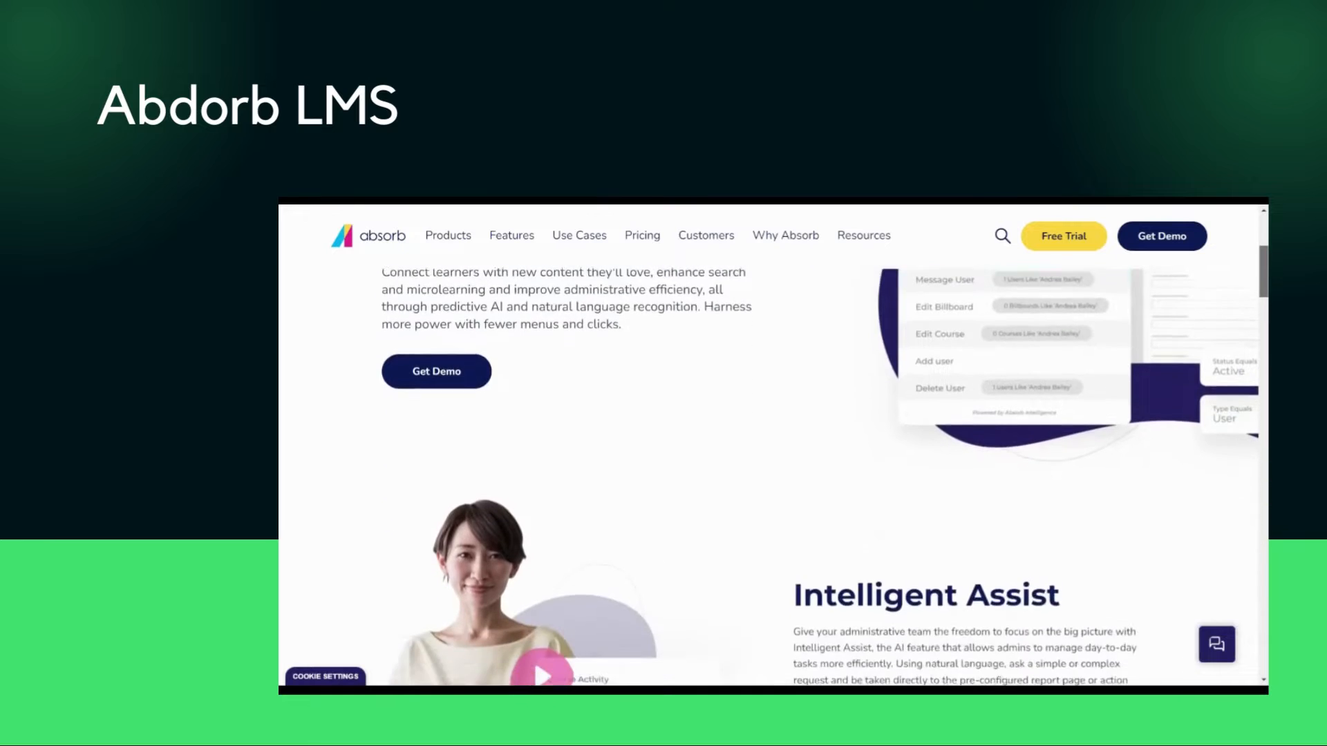
pyautogui.scroll(-3)
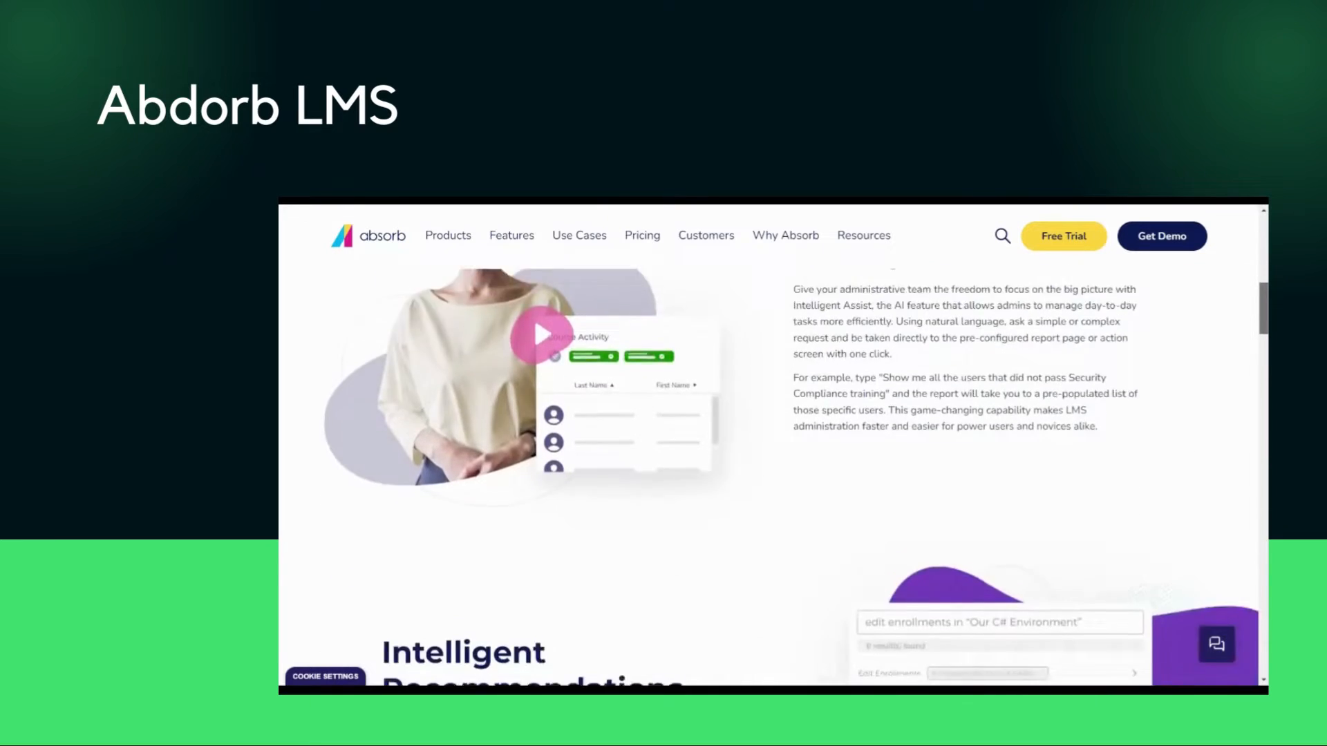
pyautogui.scroll(-3)
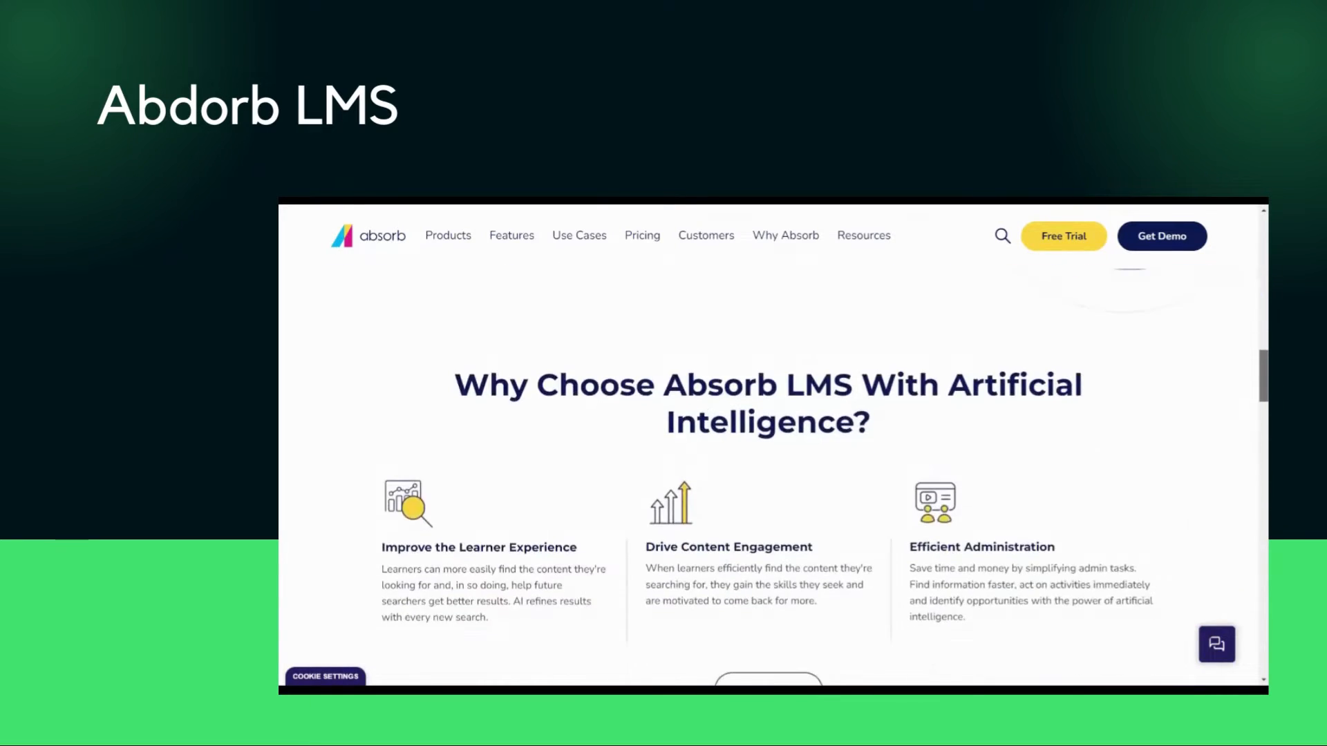
pyautogui.scroll(-3)
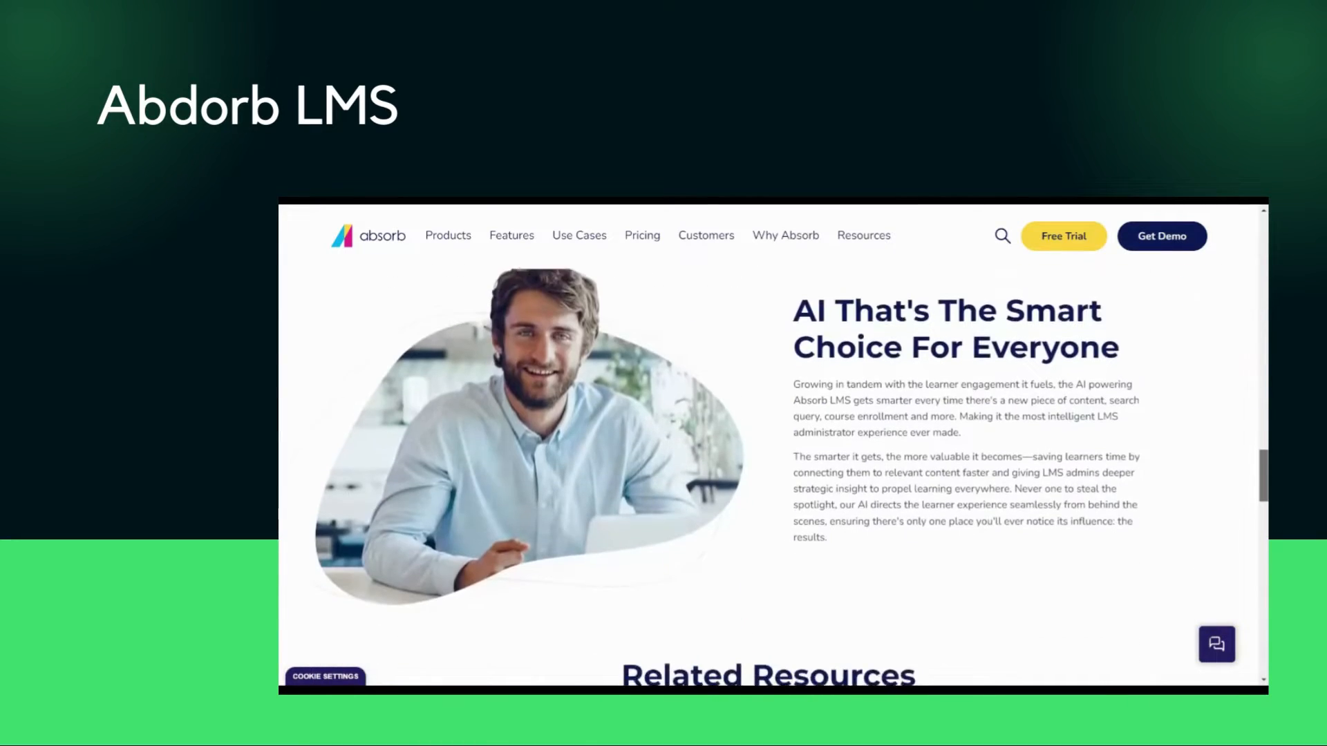
pyautogui.scroll(-3)
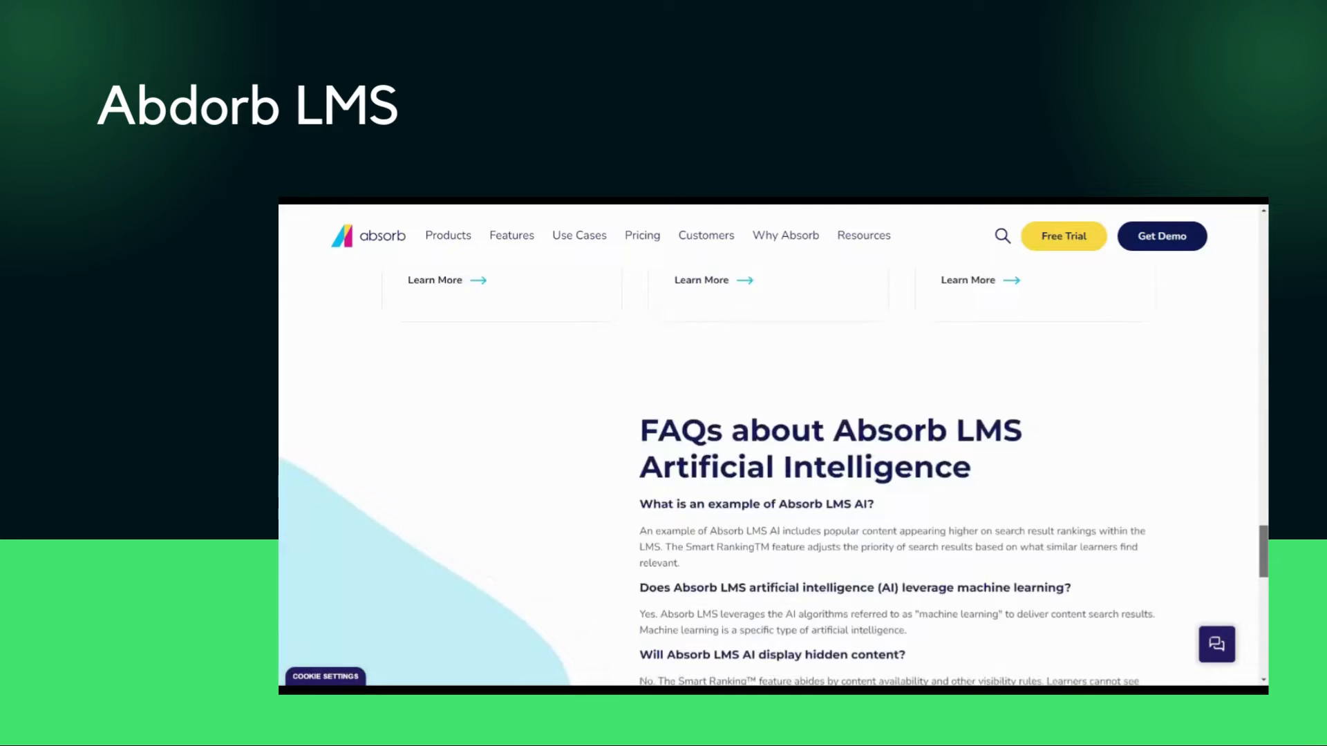
pyautogui.scroll(-3)
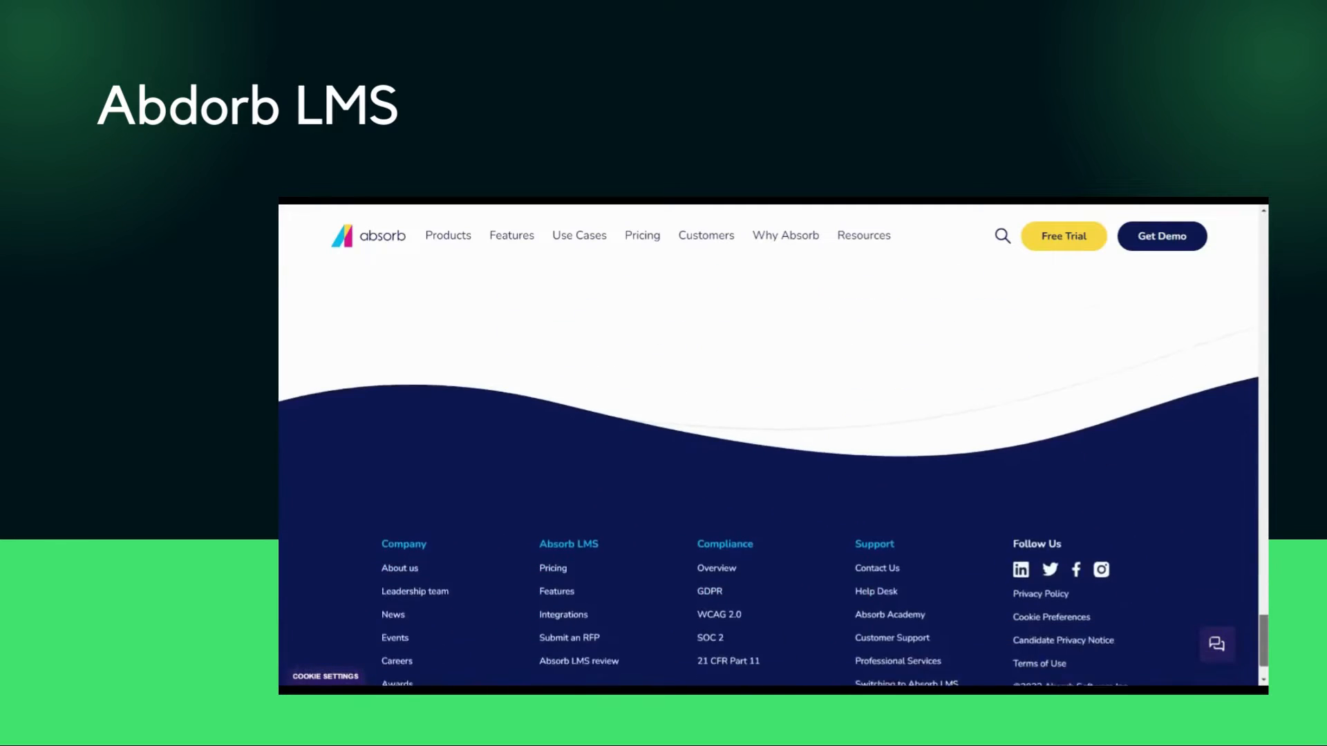
pyautogui.scroll(-3)
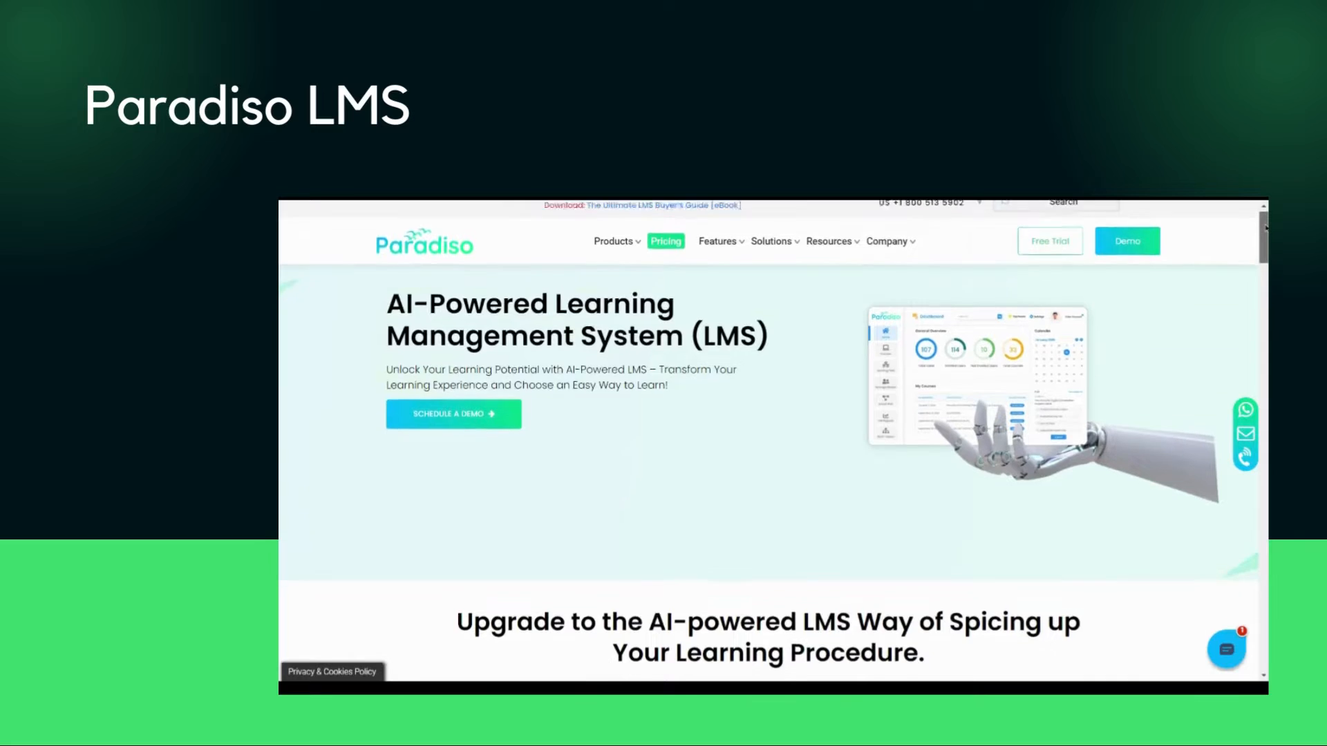
pyautogui.scroll(-3)
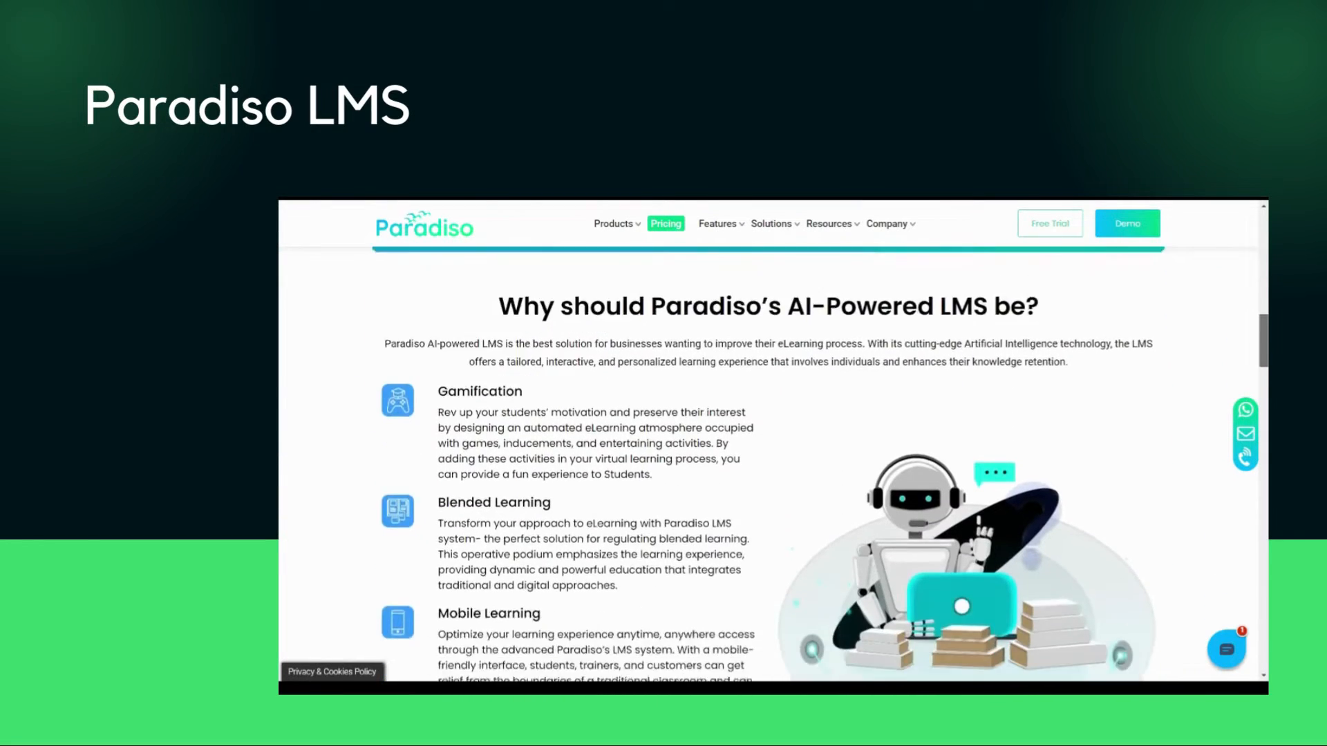
pyautogui.scroll(-3)
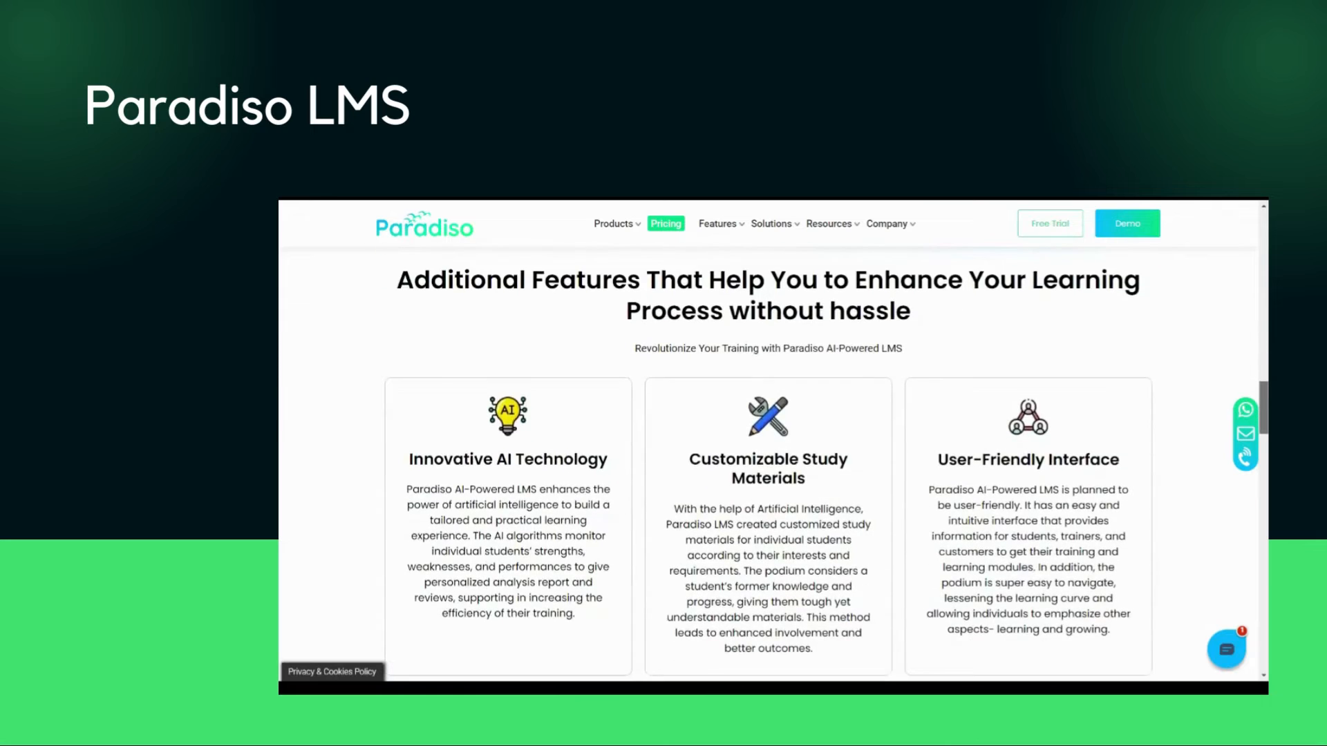
pyautogui.scroll(-3)
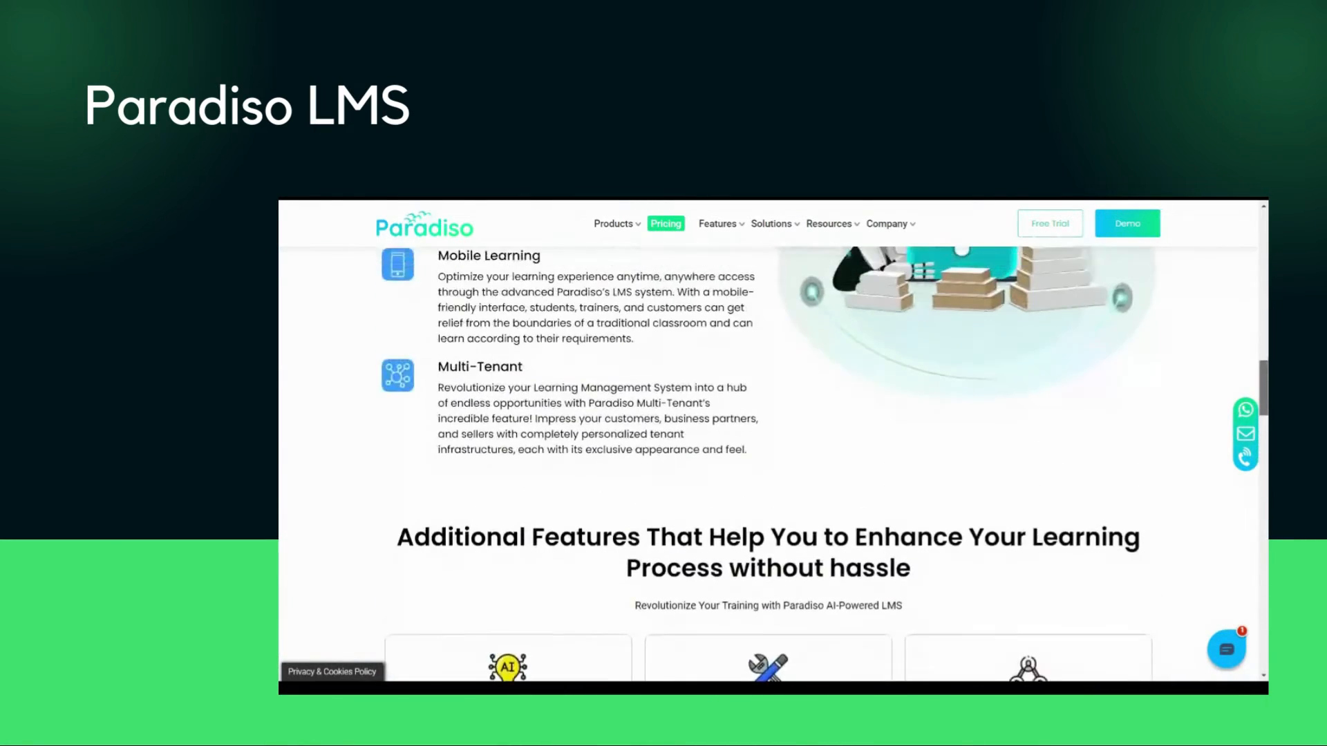
pyautogui.scroll(-3)
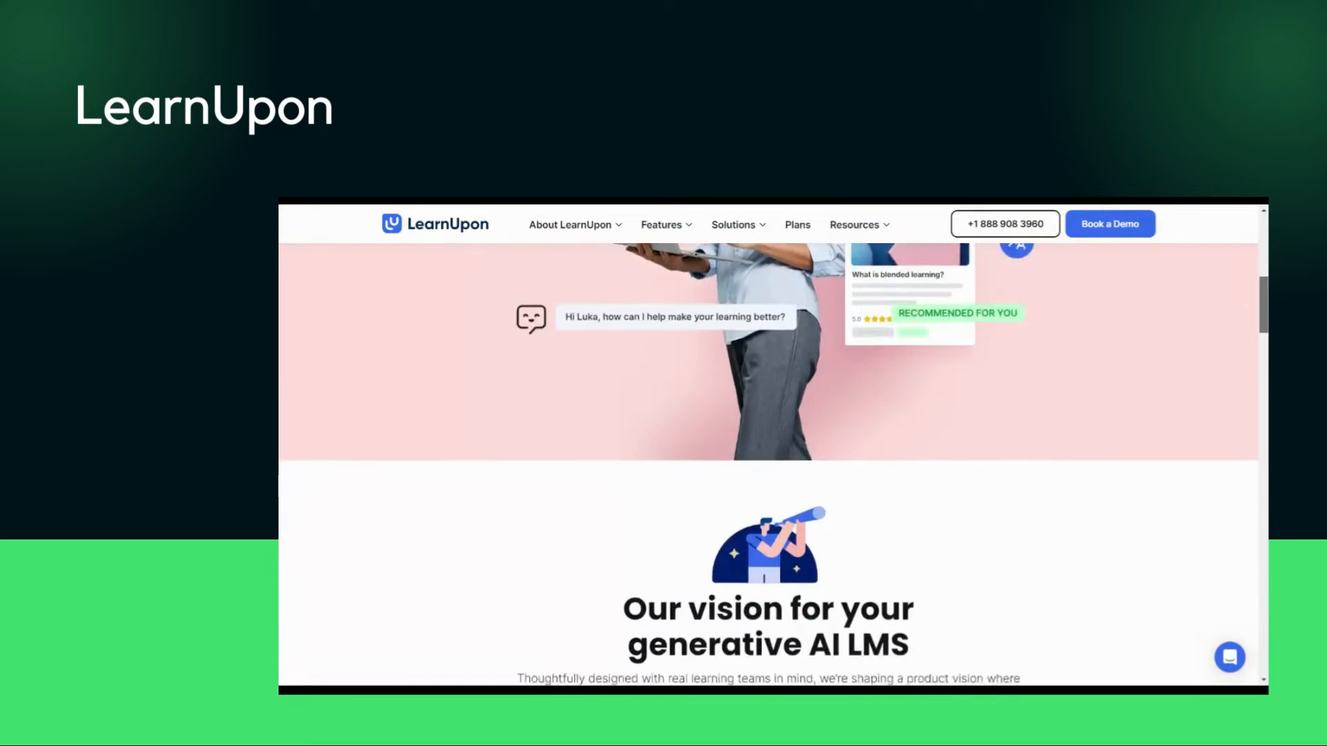
pyautogui.scroll(-3)
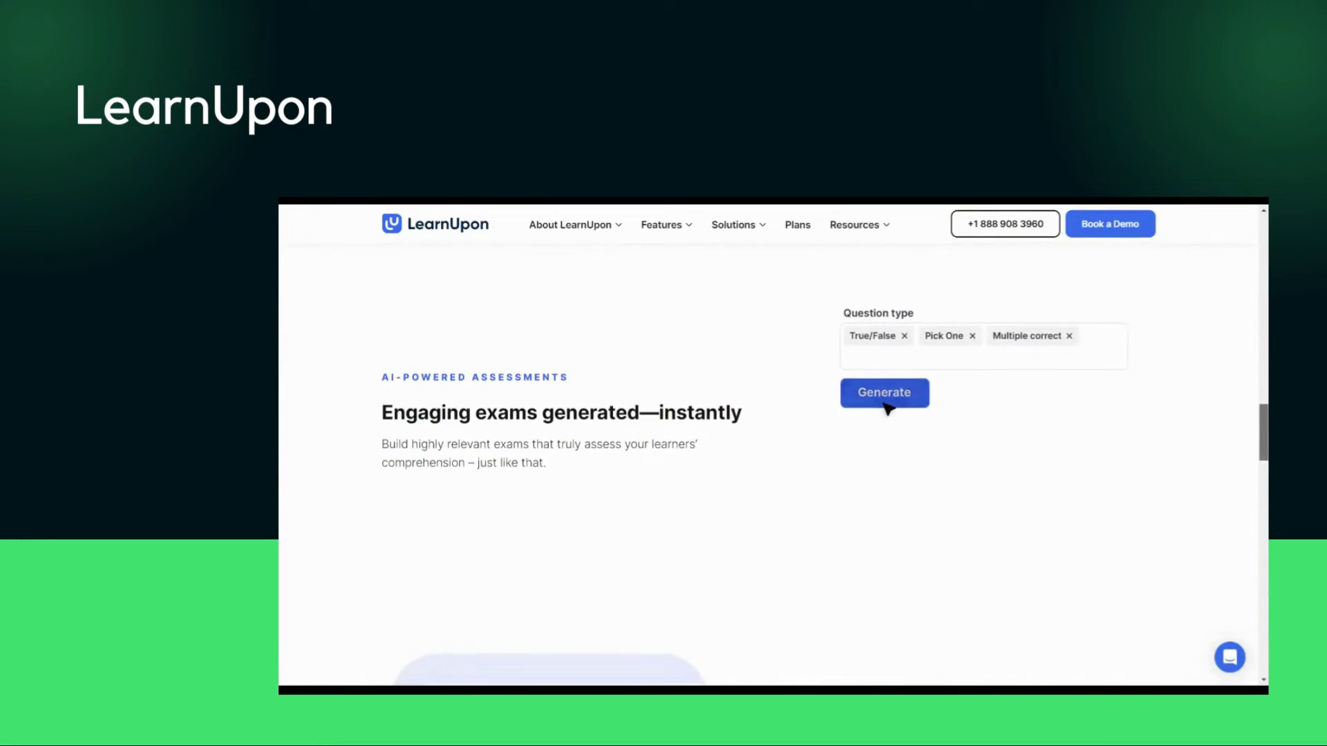
pyautogui.scroll(-3)
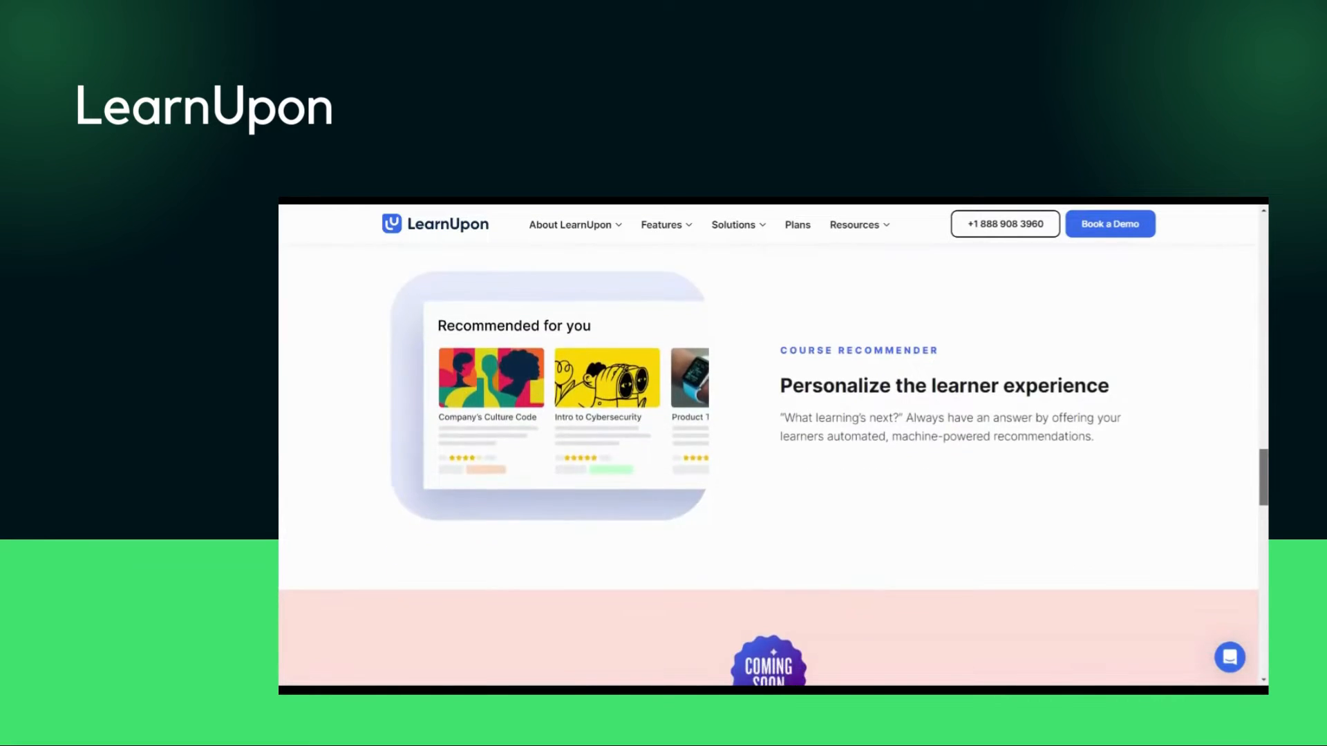
pyautogui.scroll(-3)
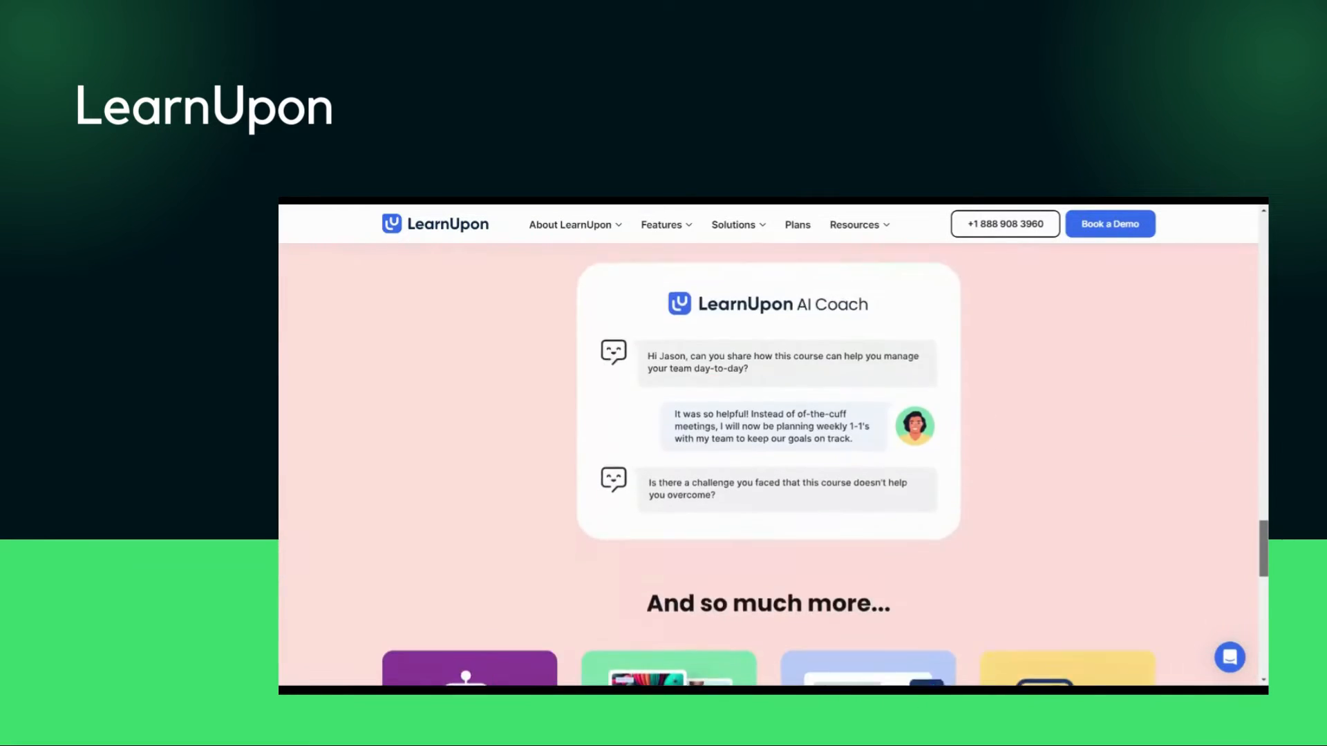
pyautogui.scroll(-3)
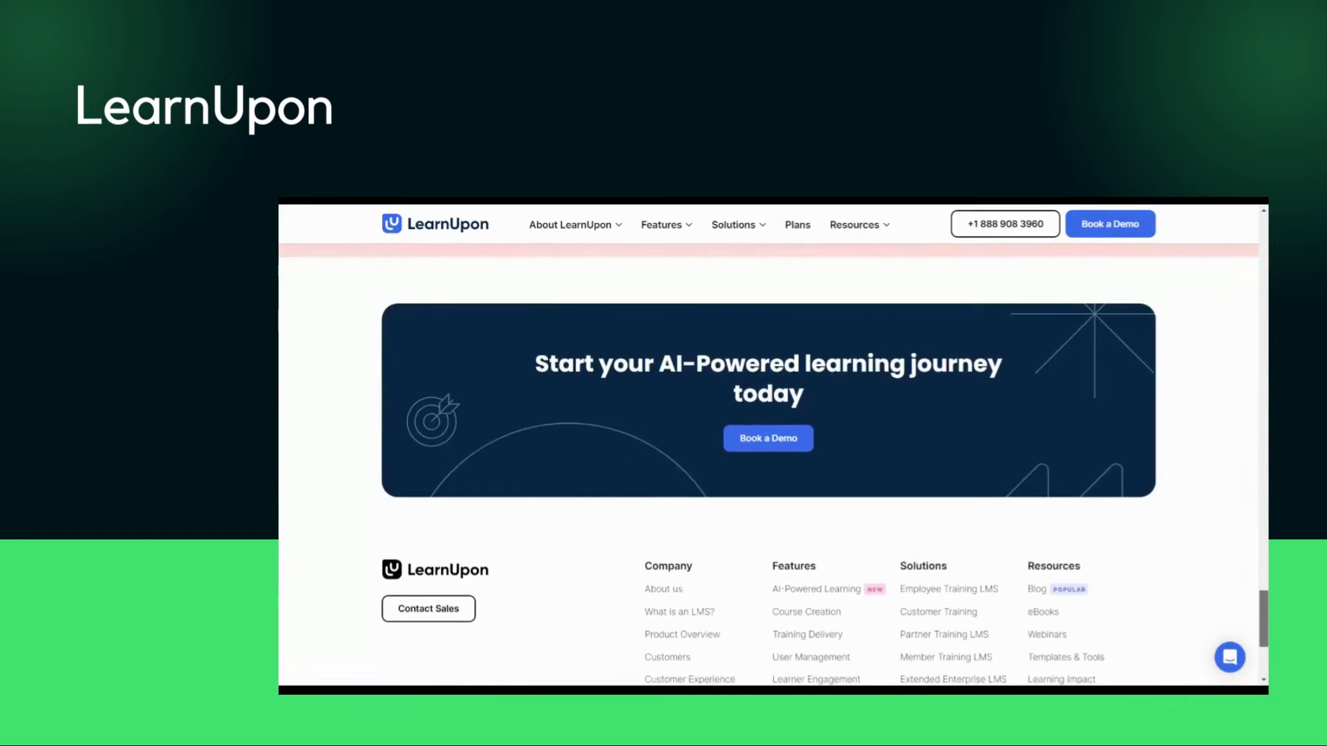